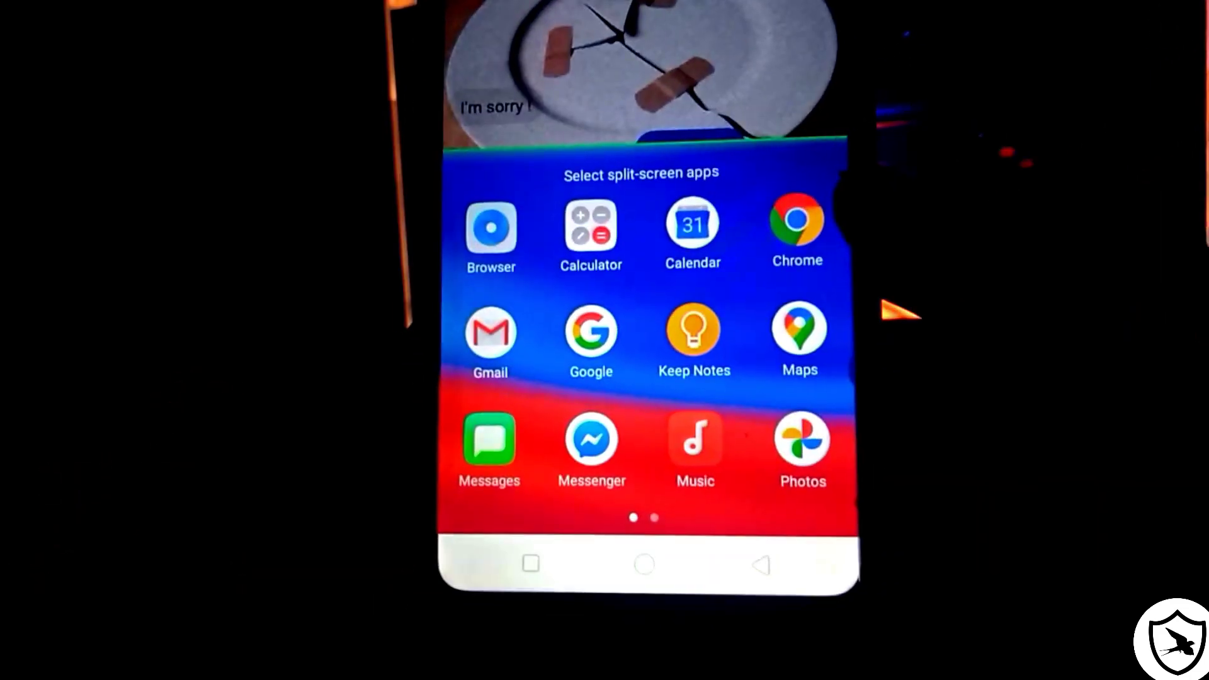
# Swipe the app picker to the next page to reach WhatsApp for the lower pane
pyautogui.hscroll(-3)
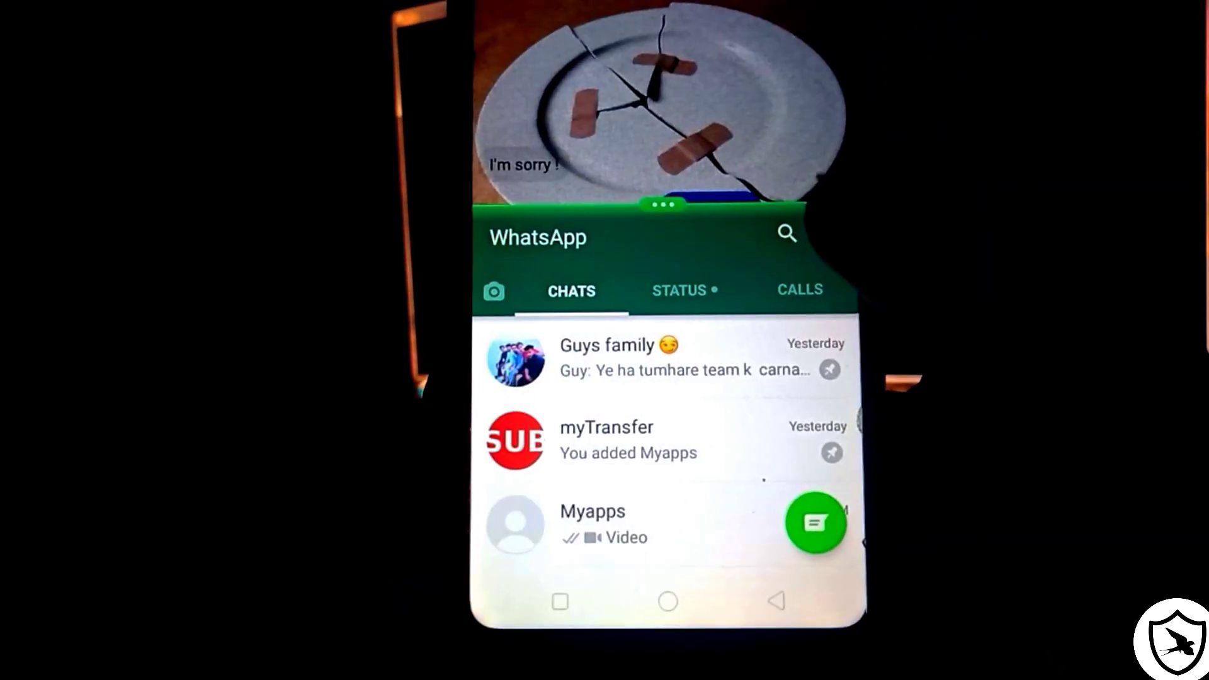
# Open the Guys family chat and draft the unsent message 'Ji'
pyautogui.click(655, 358)
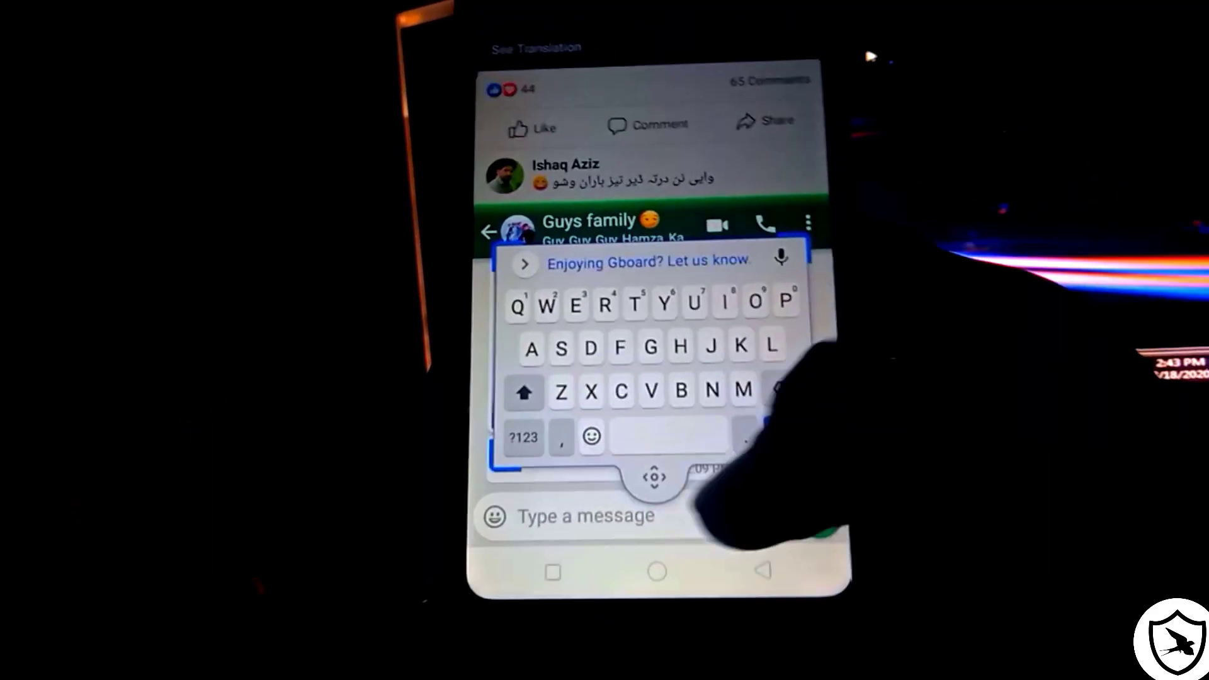
pyautogui.write('Ji')
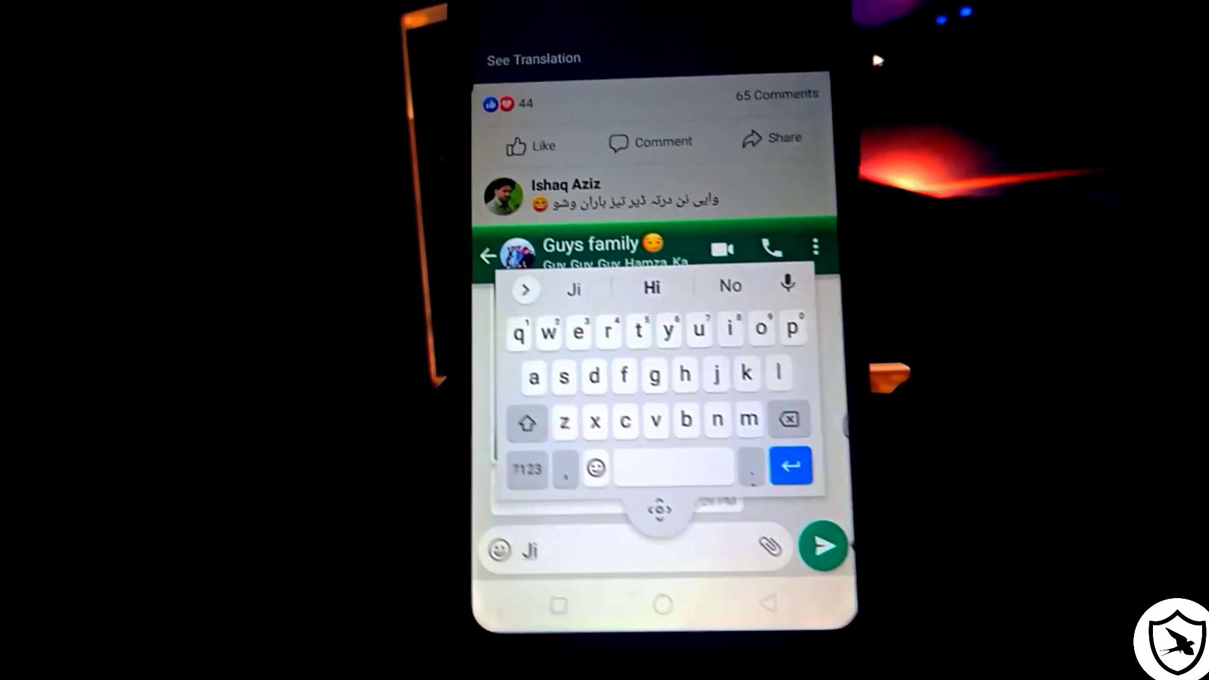